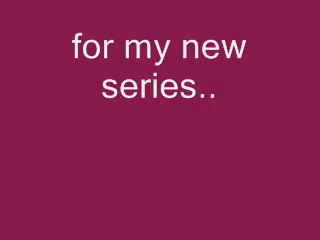
Advance through the maroon cards "for my new series.." and "The book not the movie.."
key(Right)
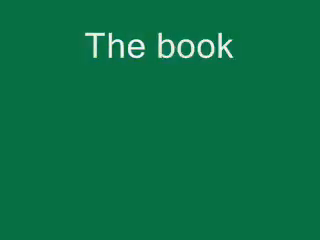
key(Right)
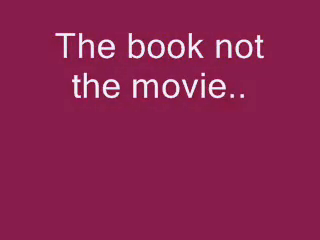